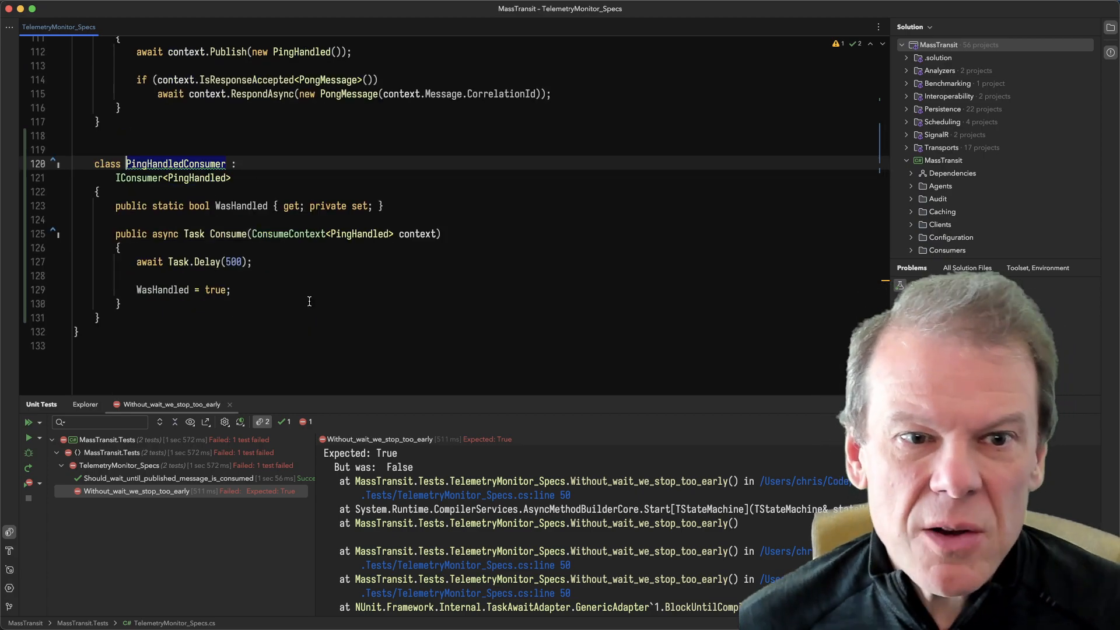
- Select the failing test Without_wait_we_stop_too_early in the Unit Tests panel to show its output
{"action": "double_click", "coordinate": [242, 205]}
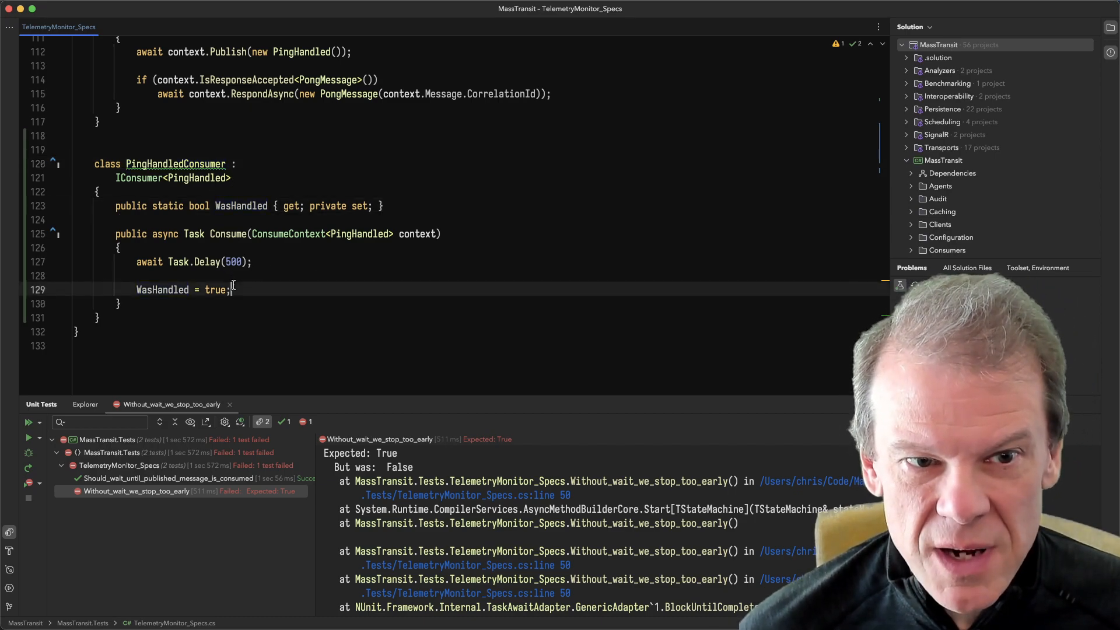
{"action": "double_click", "coordinate": [234, 262]}
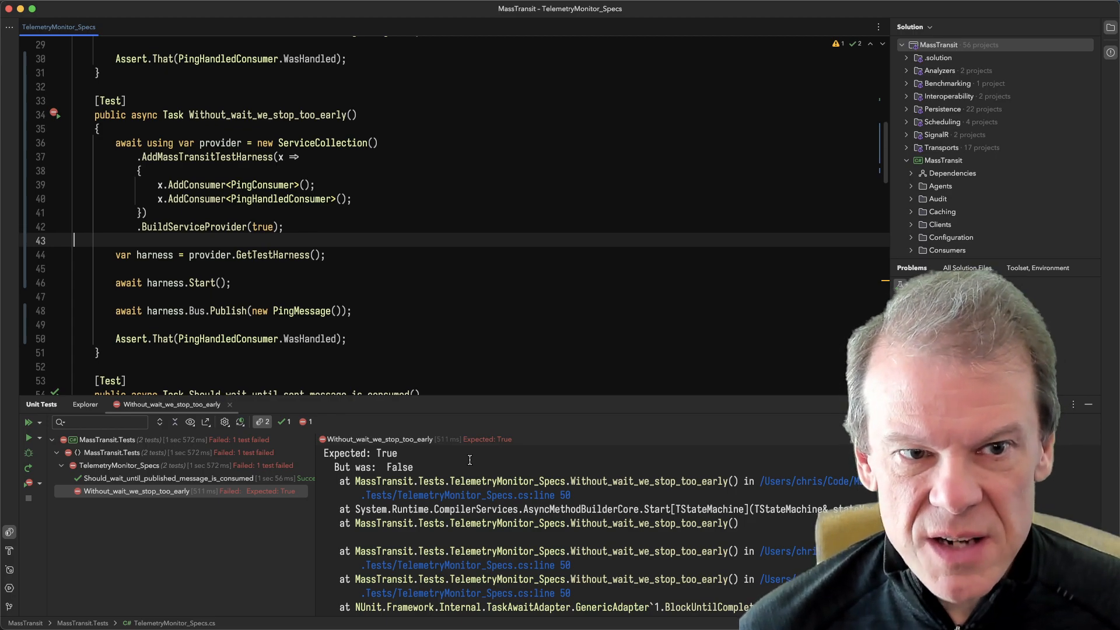
- Select Should_wait_until_published_message_is_consumed to show its passing run log
{"action": "double_click", "coordinate": [228, 310]}
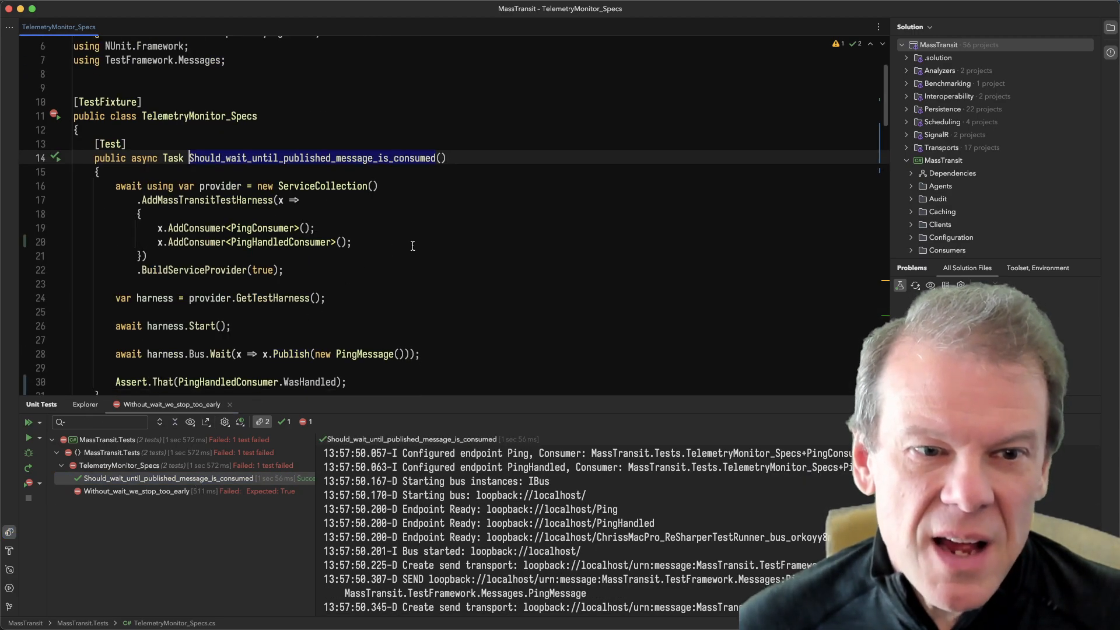
{"action": "scroll", "scroll_direction": "down", "scroll_amount": 3}
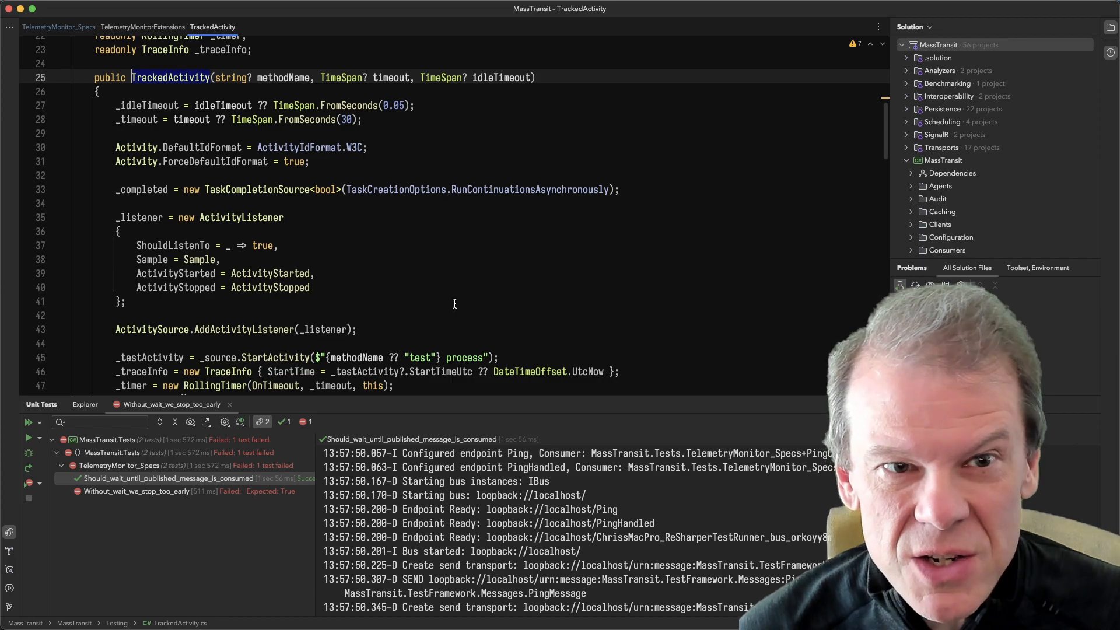
- Scroll through TrackedActivity.cs, then switch to the TelemetryMonitorExtensions source showing its Wait method
{"action": "scroll", "scroll_direction": "down", "scroll_amount": 3}
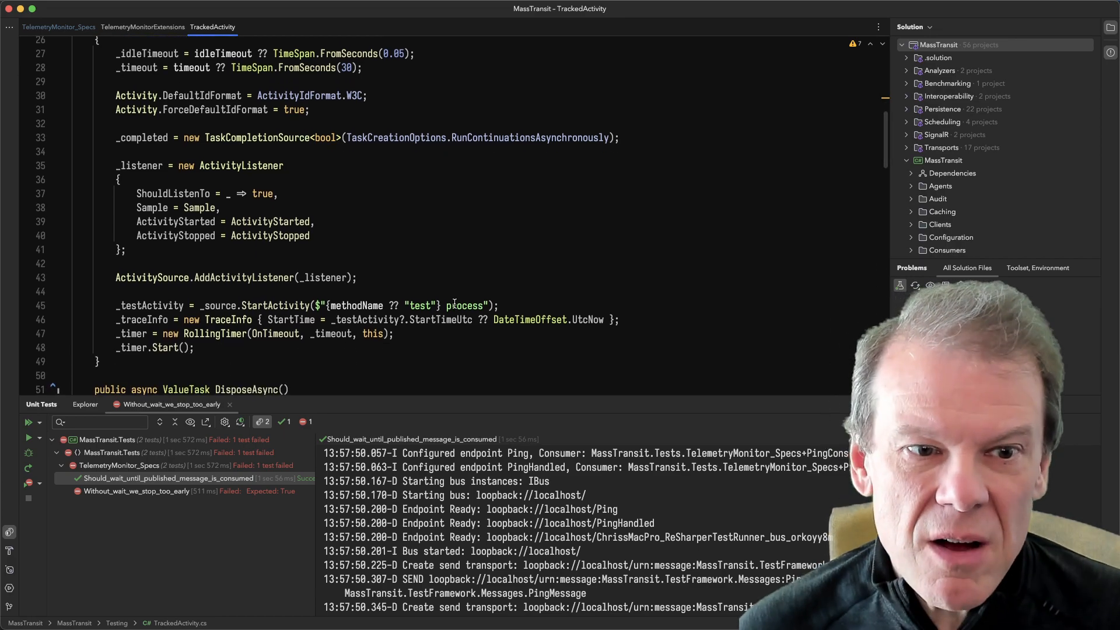
{"action": "scroll", "scroll_direction": "down", "scroll_amount": 3}
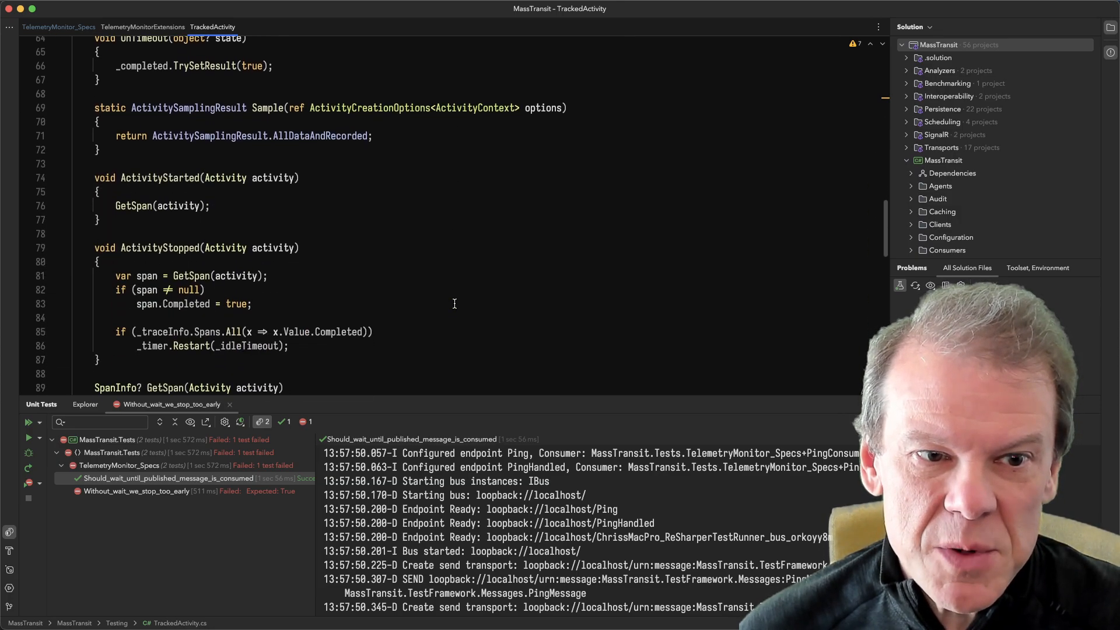
{"action": "scroll", "scroll_direction": "down", "scroll_amount": 3}
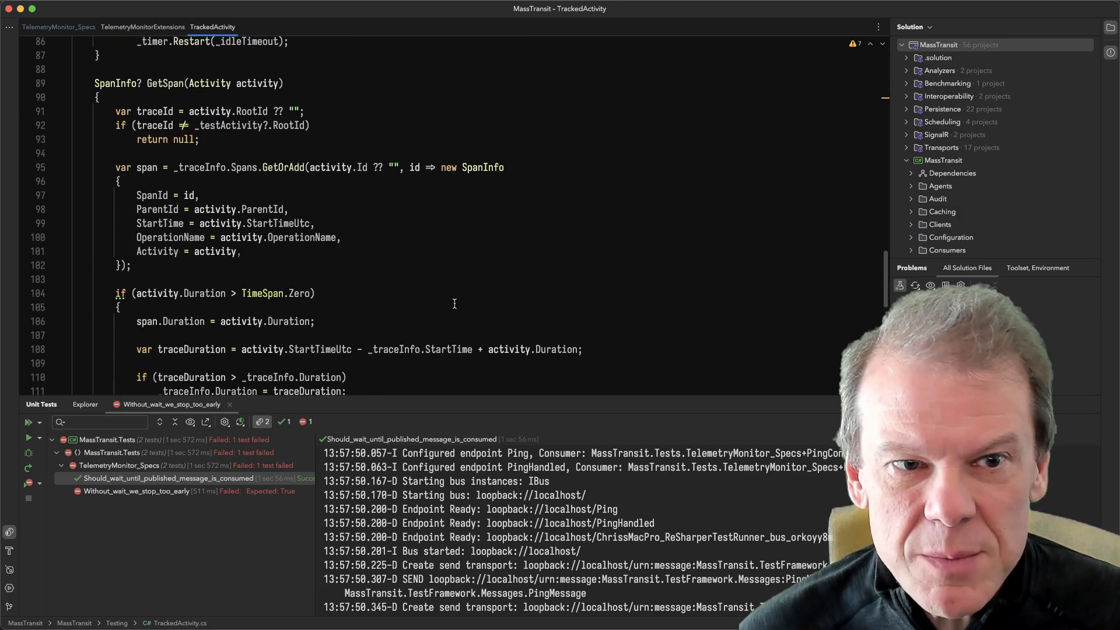
{"action": "scroll", "scroll_direction": "down", "scroll_amount": 3}
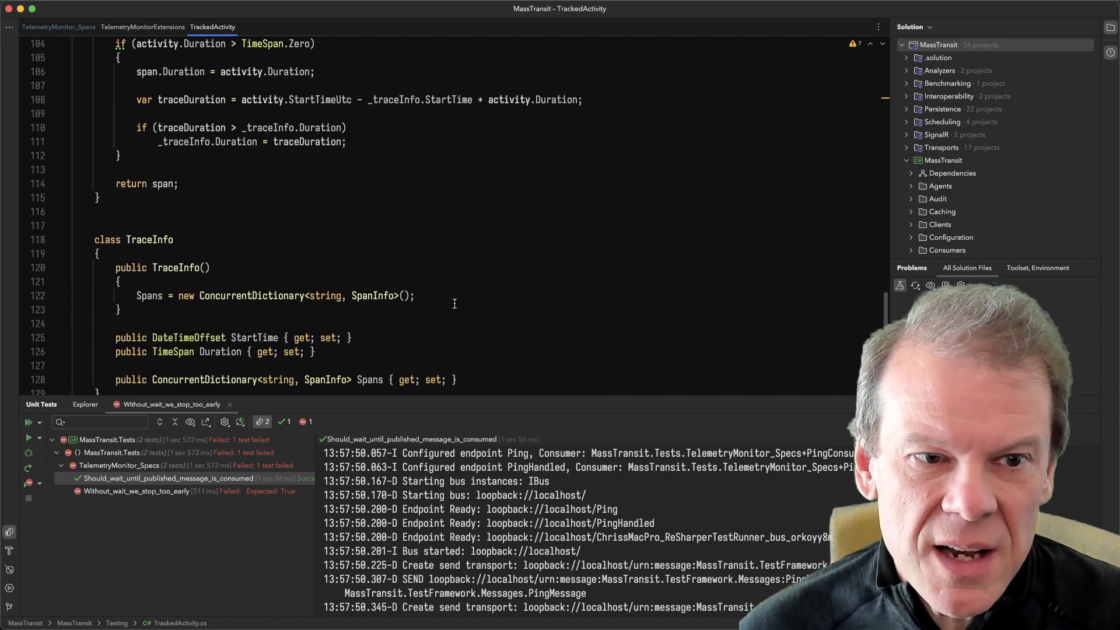
{"action": "left_click", "coordinate": [142, 27]}
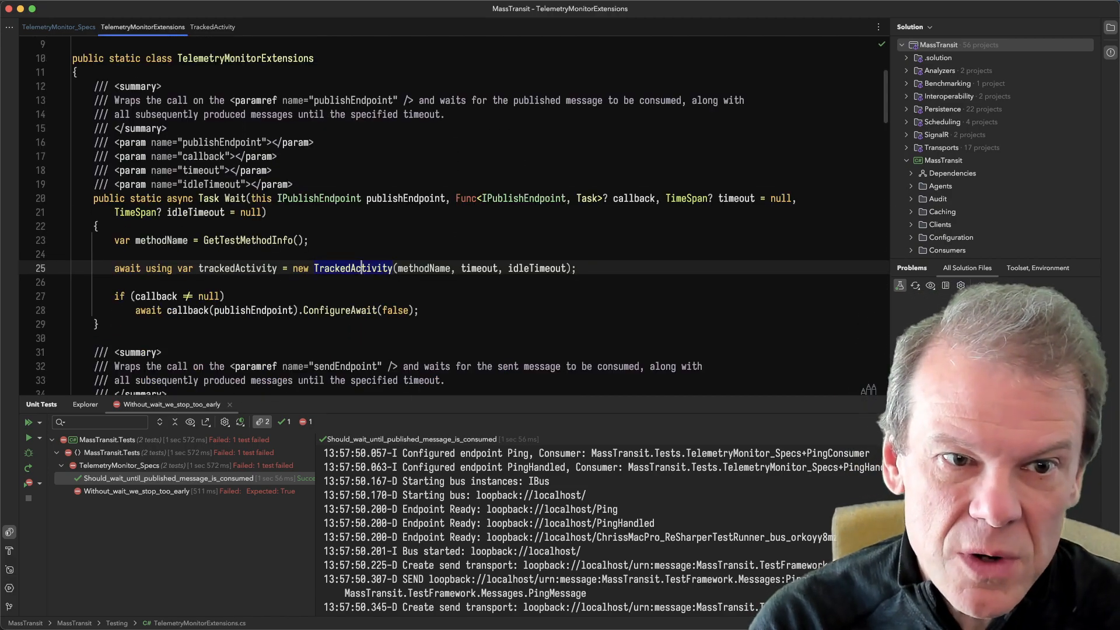
{"action": "left_click", "coordinate": [59, 27]}
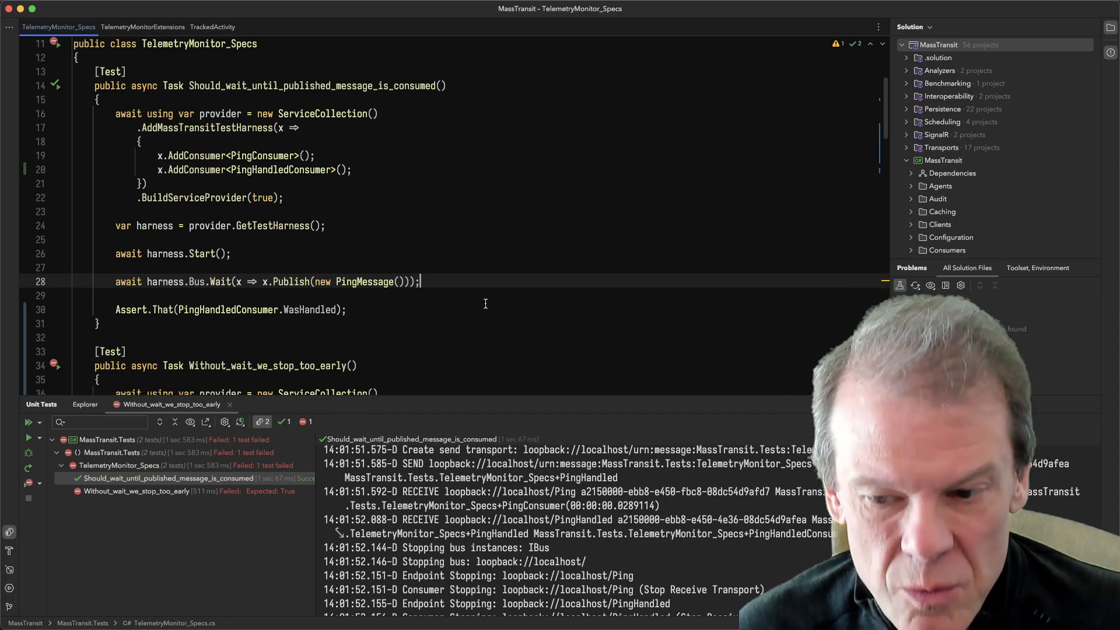
{"action": "double_click", "coordinate": [220, 281]}
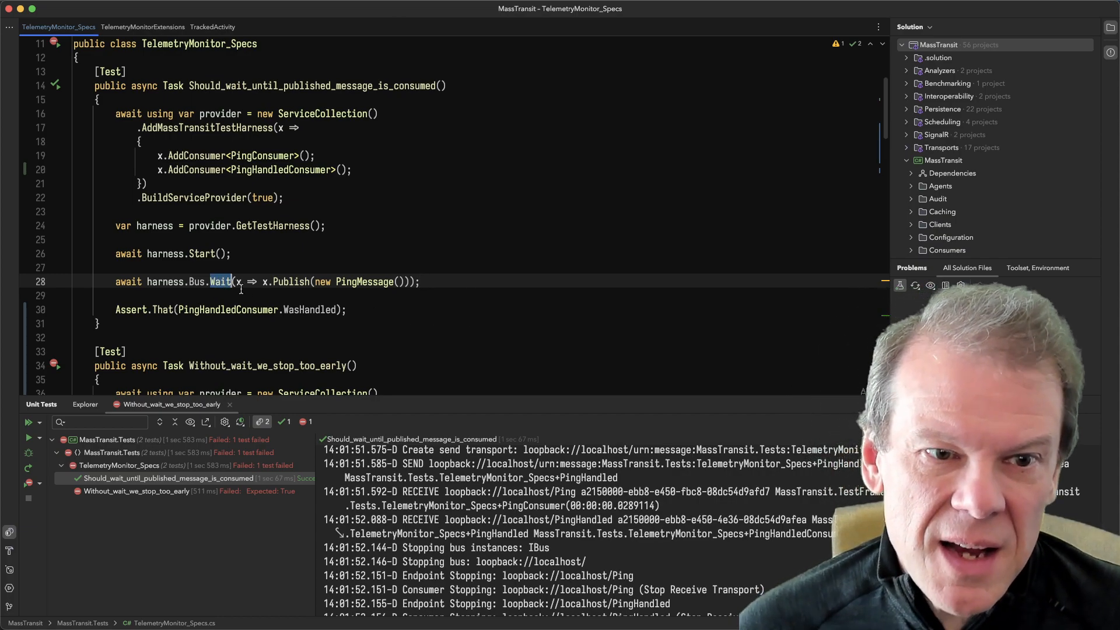
{"action": "mouse_move", "coordinate": [423, 321]}
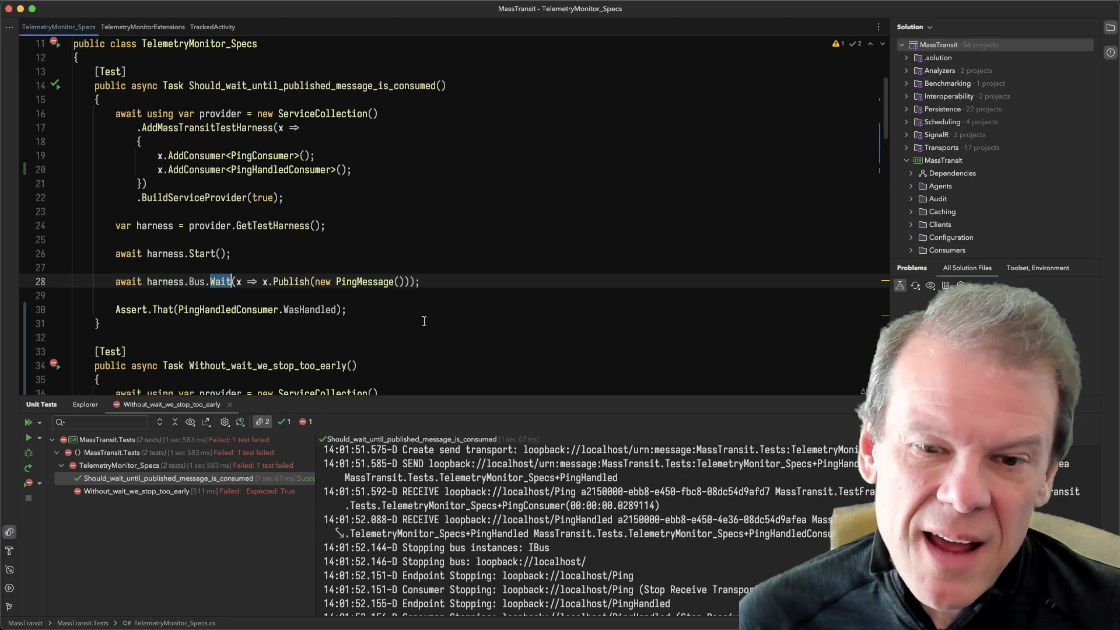